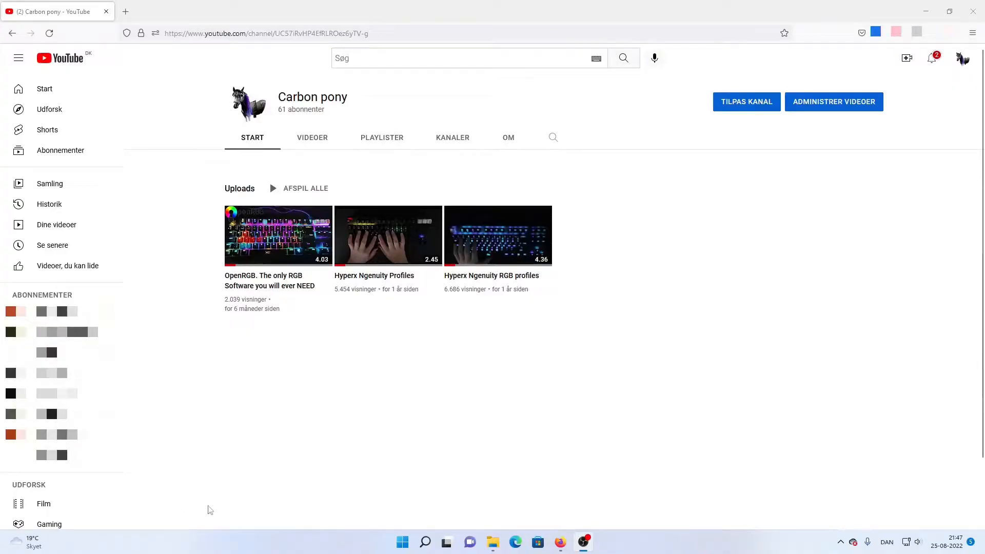
mouse_move(302, 475)
text(micro)
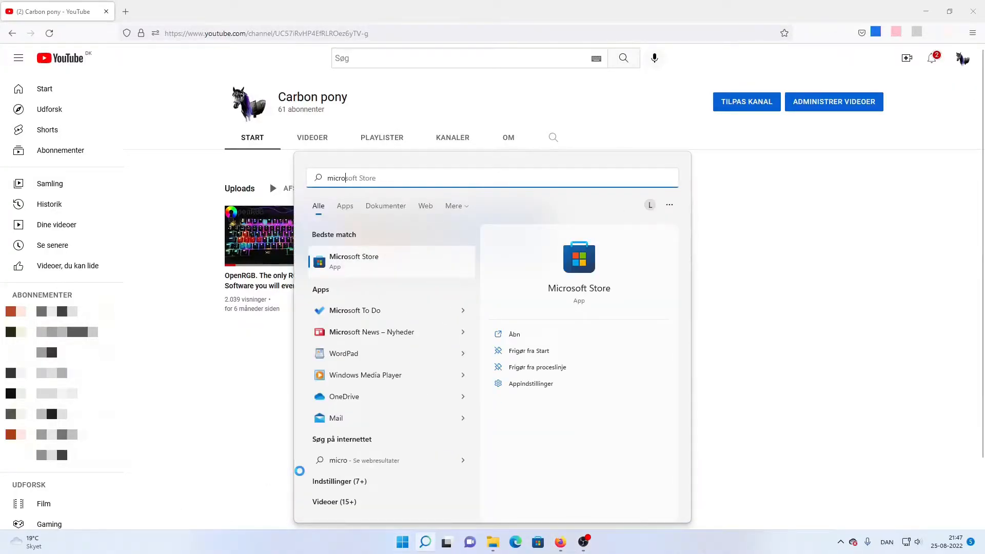
Step: Launch Microsoft Store from the Start search results and focus its search box
click(353, 261)
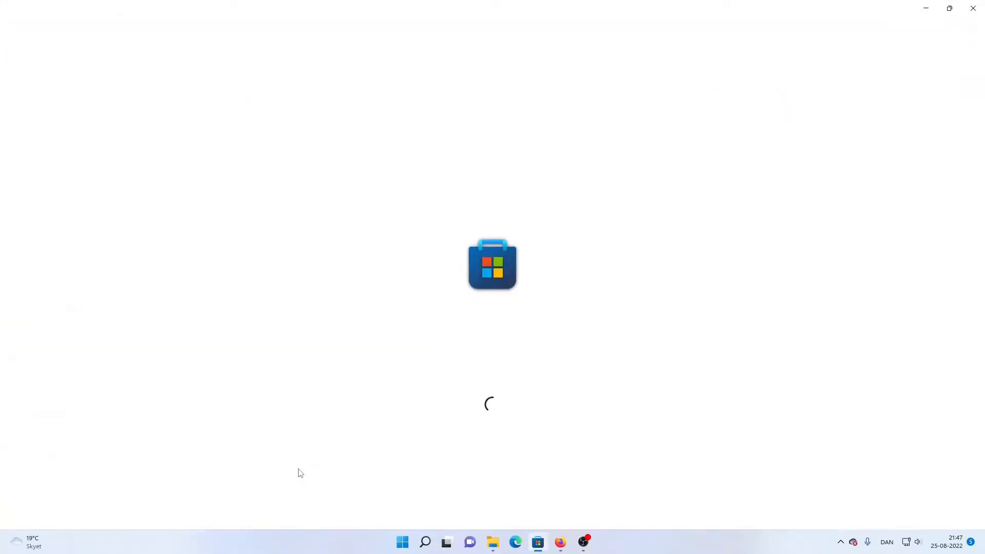
mouse_move(296, 456)
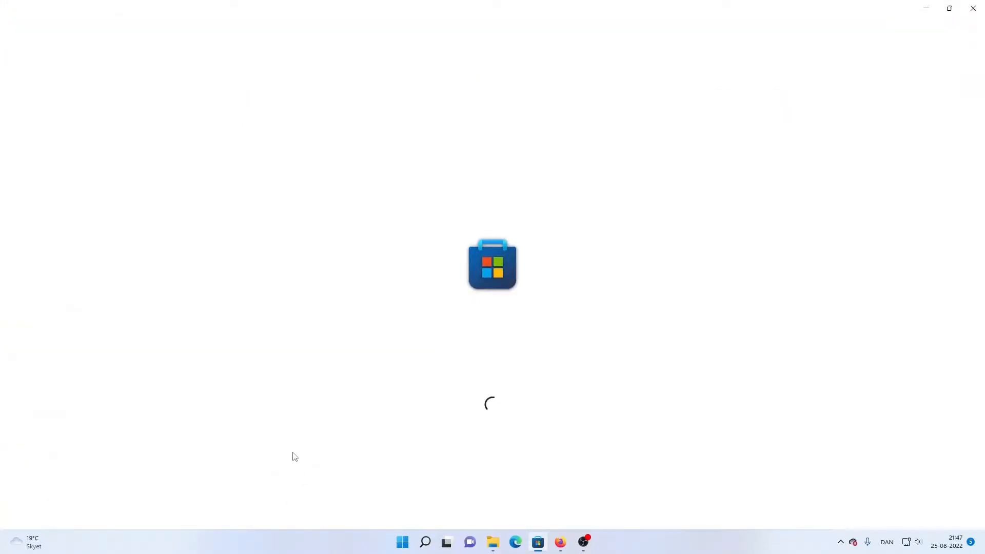
click(493, 12)
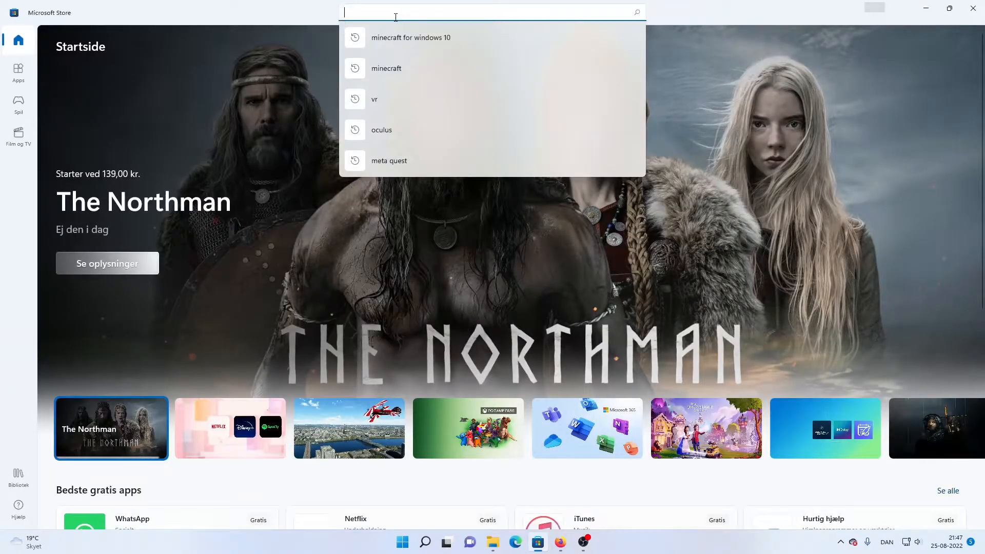
Step: Search the Store for 'nge', open HyperX NGENUITY, and install it
text(nge)
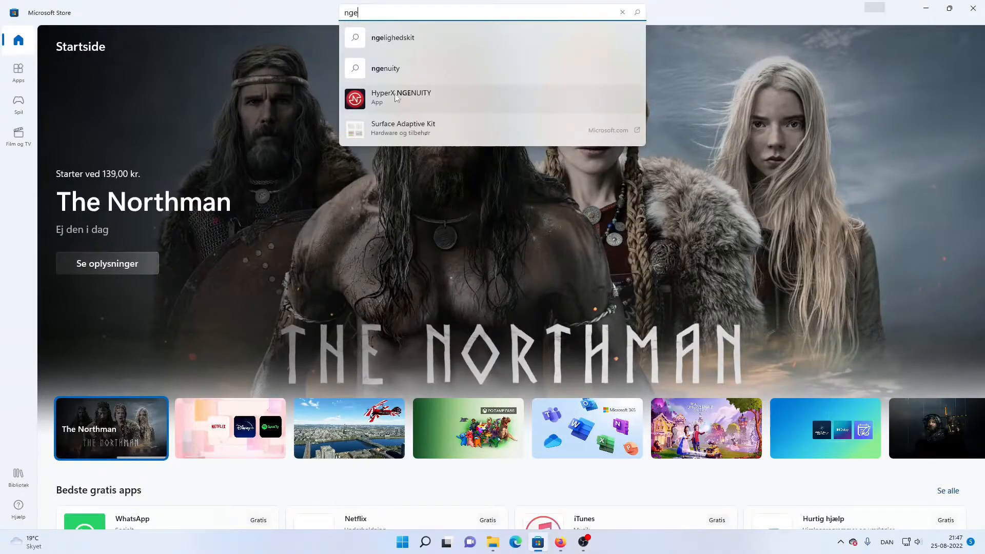
click(401, 98)
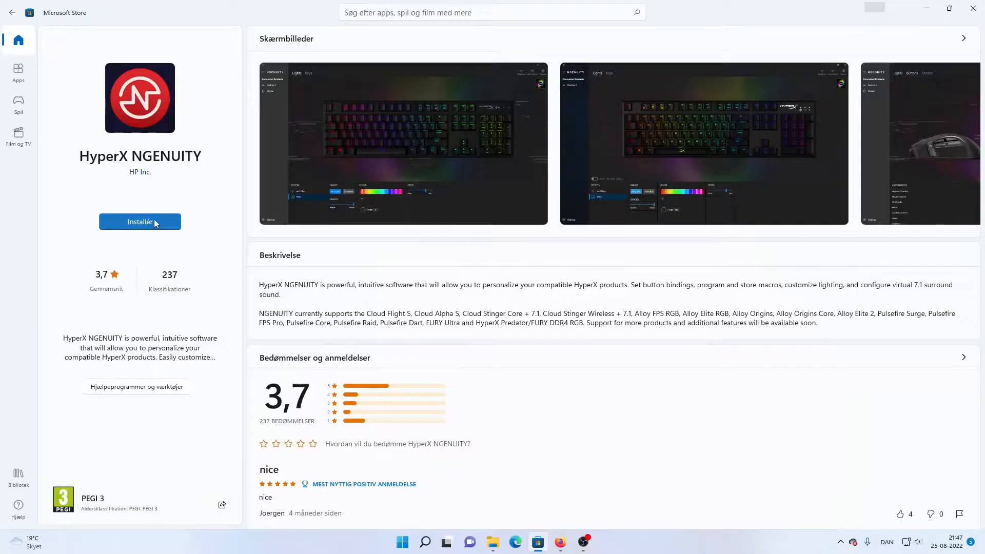
click(140, 221)
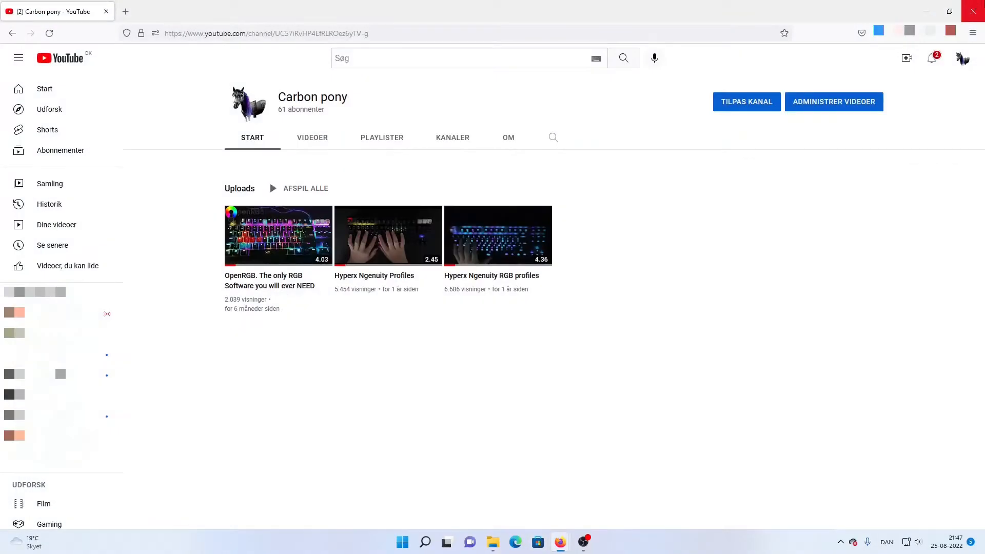
Step: Decline analytics sharing, select the connected keyboard, and show its lighting presets
text(nge)
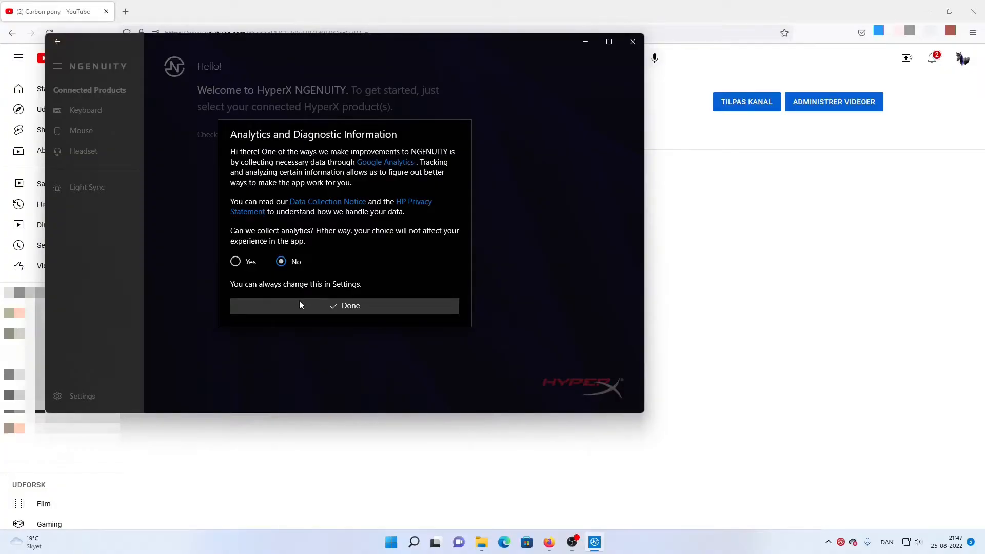
click(350, 306)
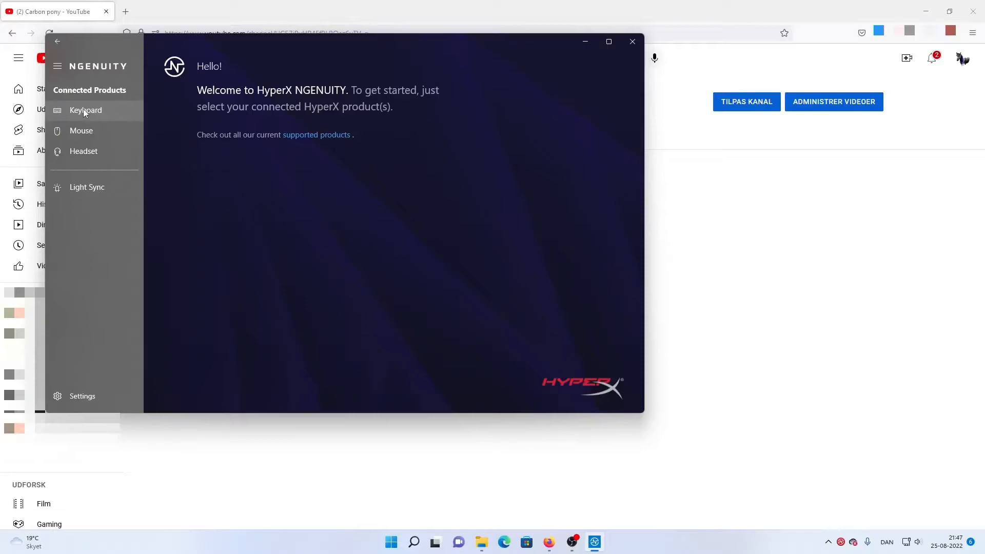
mouse_move(68, 113)
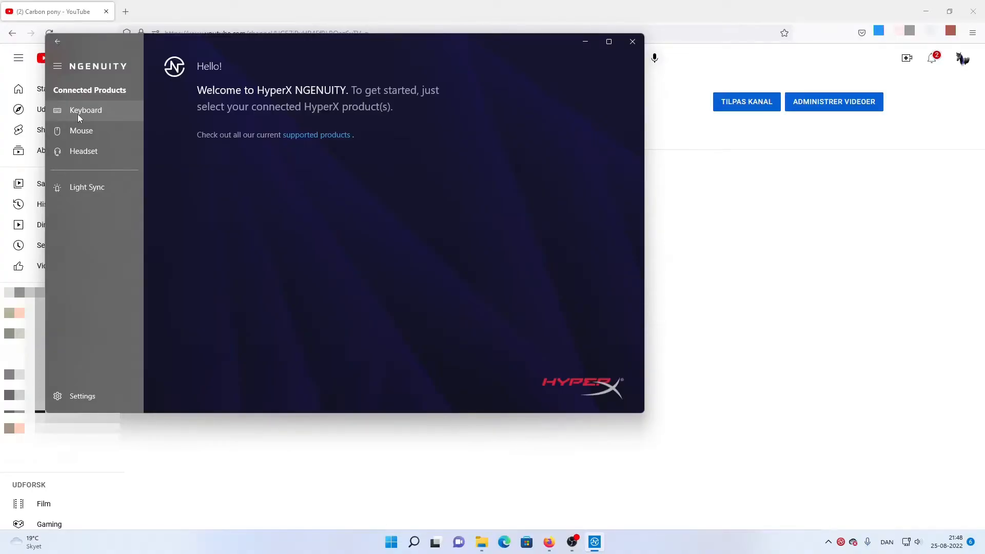
click(85, 110)
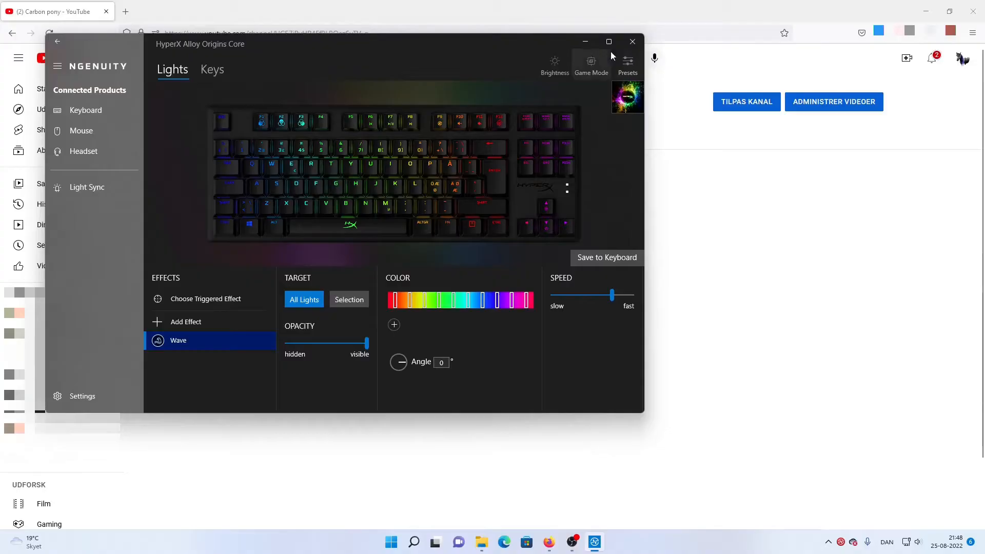
click(627, 64)
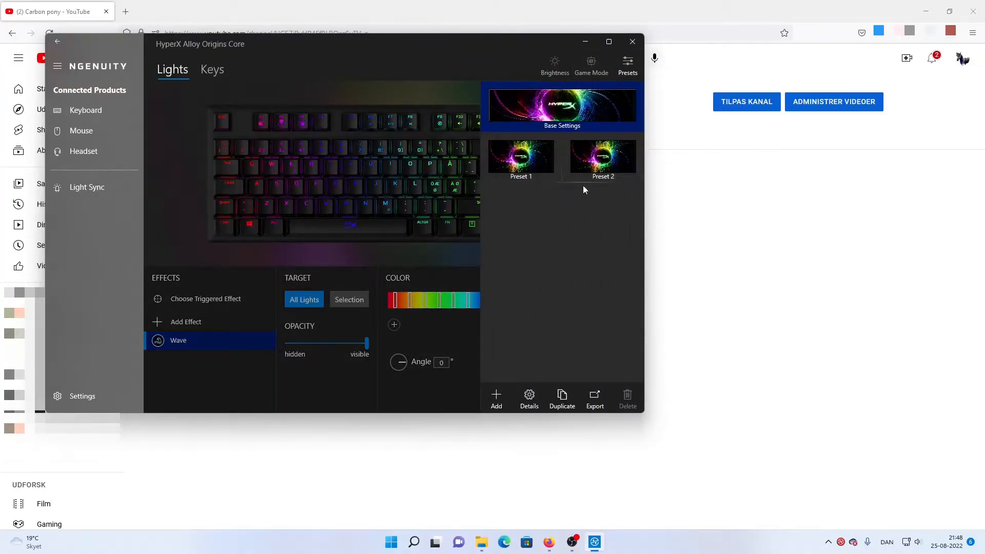
click(632, 42)
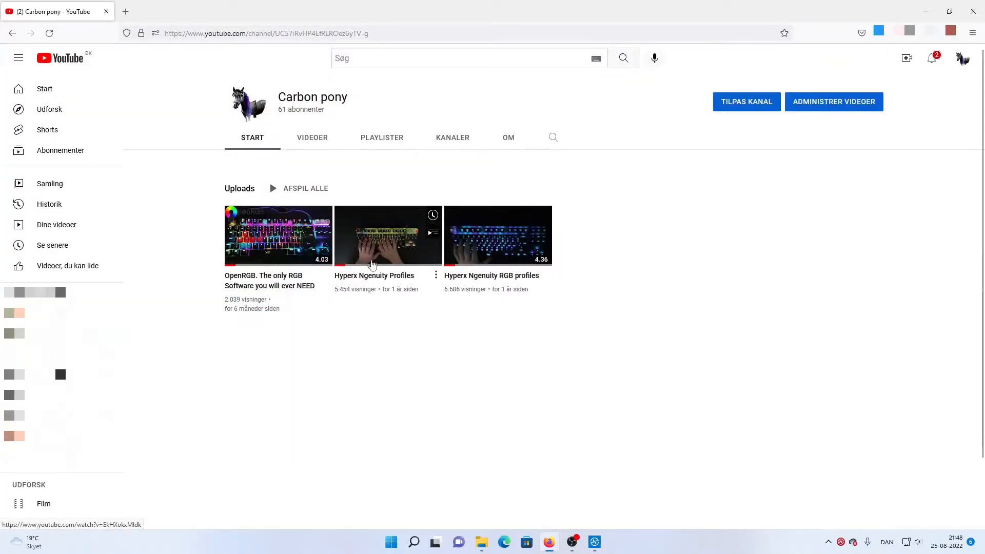
mouse_move(356, 241)
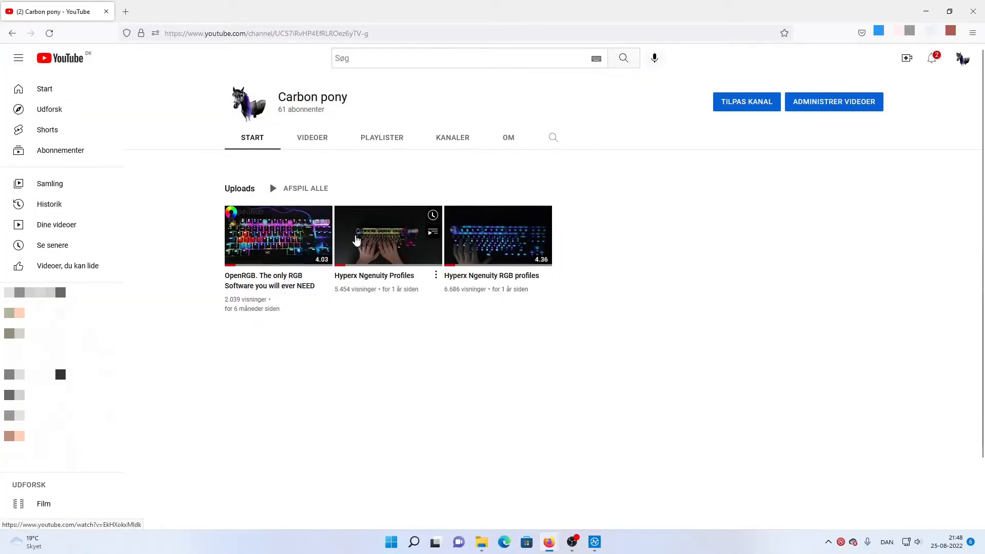
Step: Open the 'Hyperx Ngenuity Profiles' video and follow its drive.google.com description link
click(388, 236)
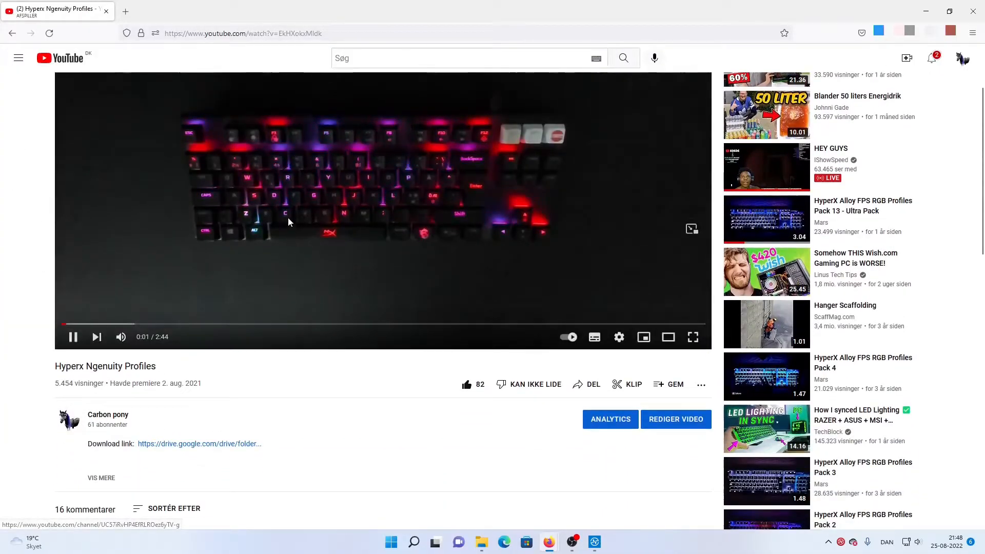
scroll(down, 3)
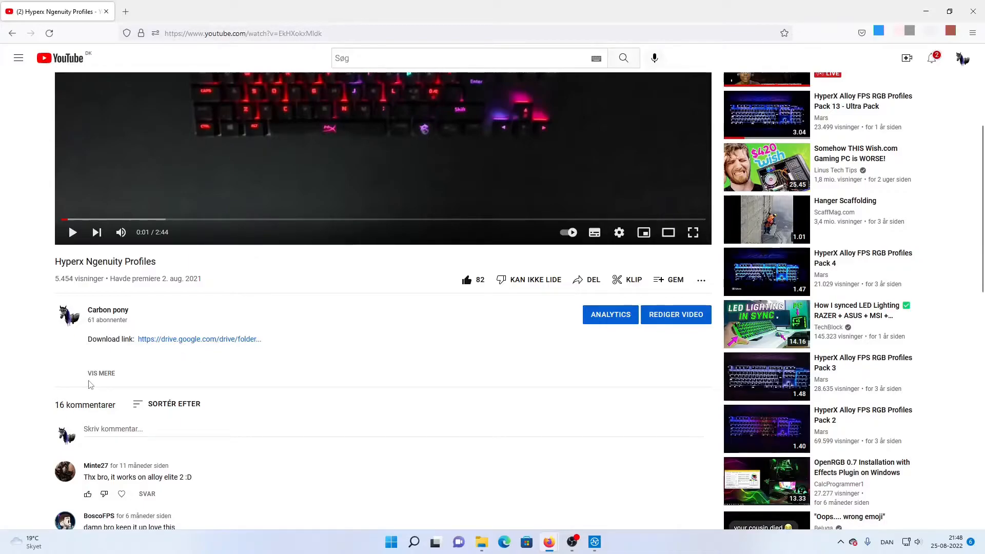
click(199, 339)
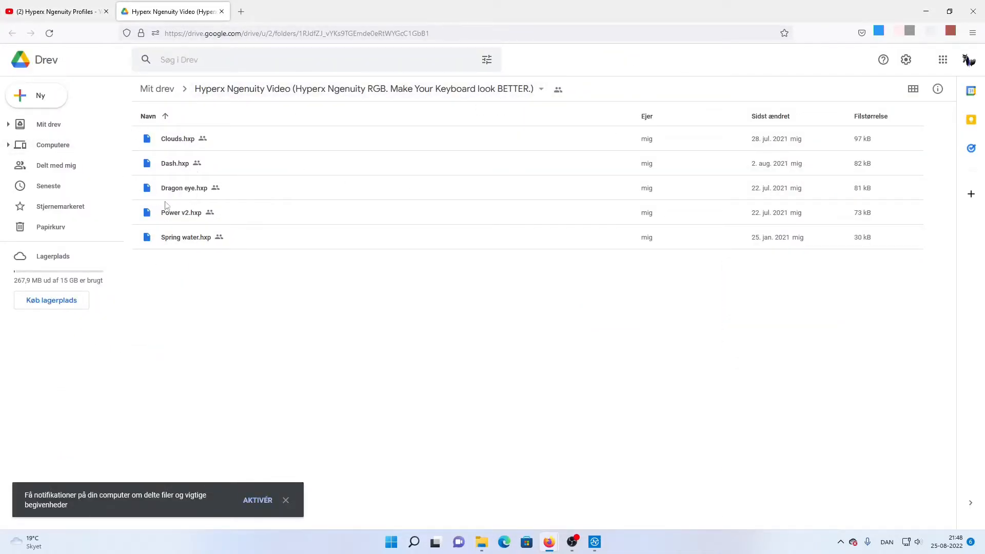
Step: Download the entire Google Drive preset folder as a ZIP archive
click(539, 89)
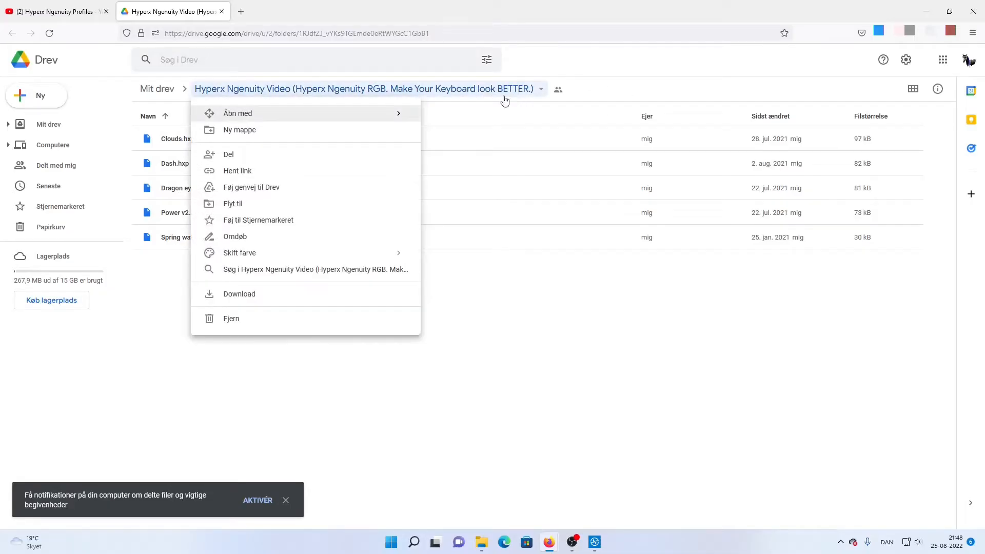
click(238, 294)
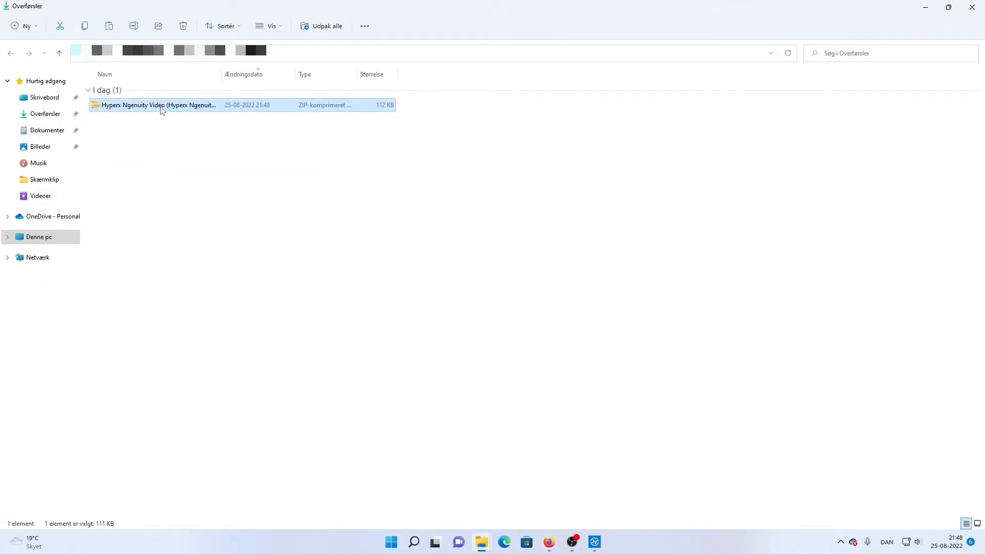
Step: Extract all contents of the downloaded preset ZIP in Downloads
right_click(160, 105)
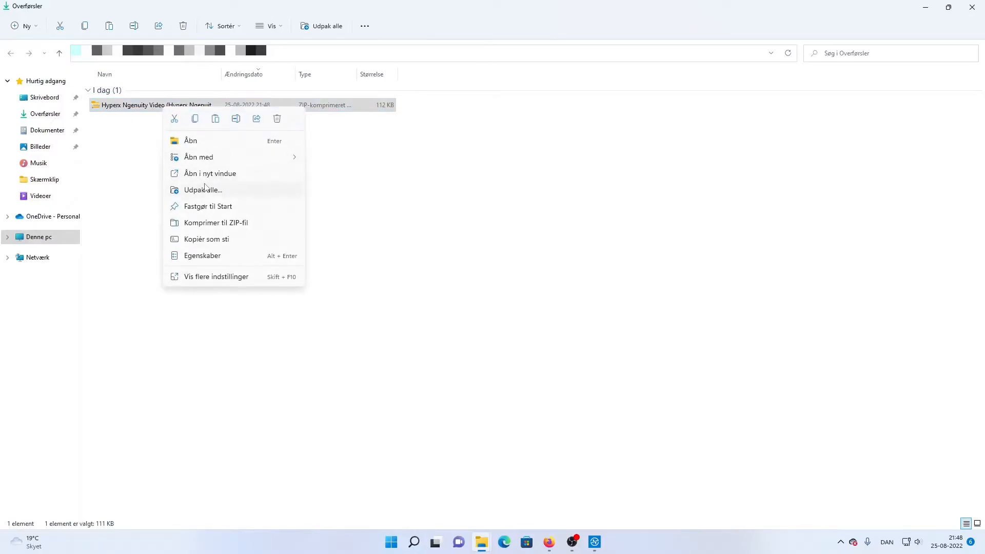
click(203, 190)
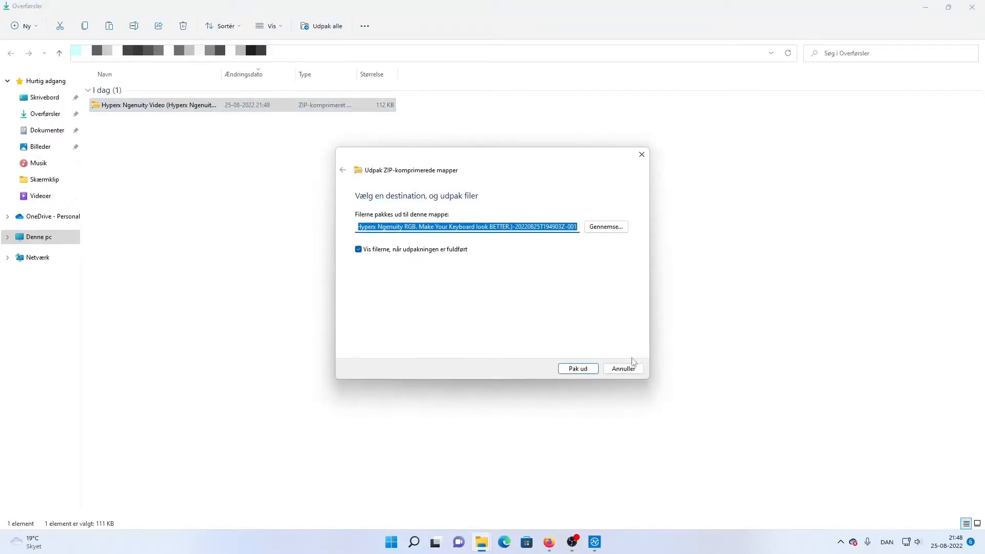
click(577, 369)
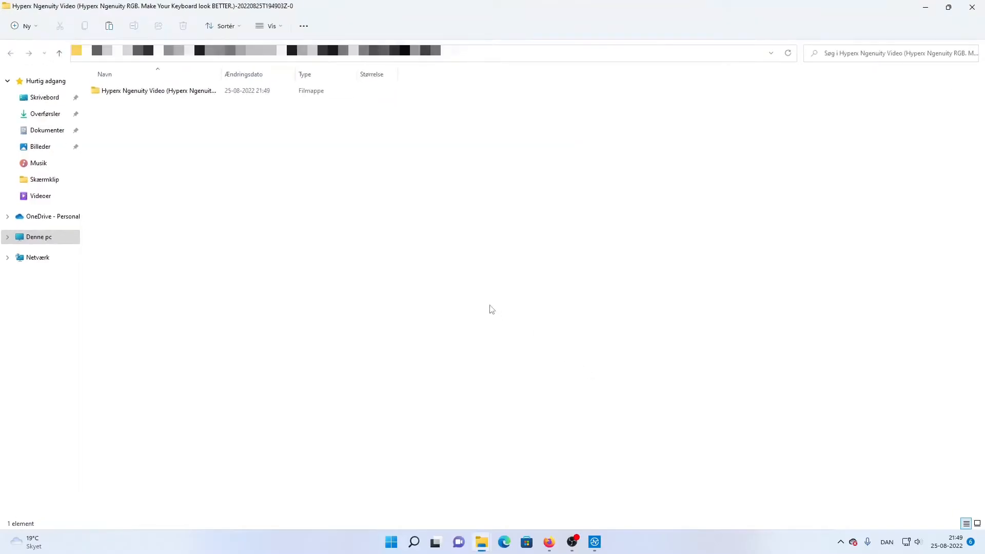
Step: Open the extracted inner folder and copy the five .hxp preset files
click(45, 114)
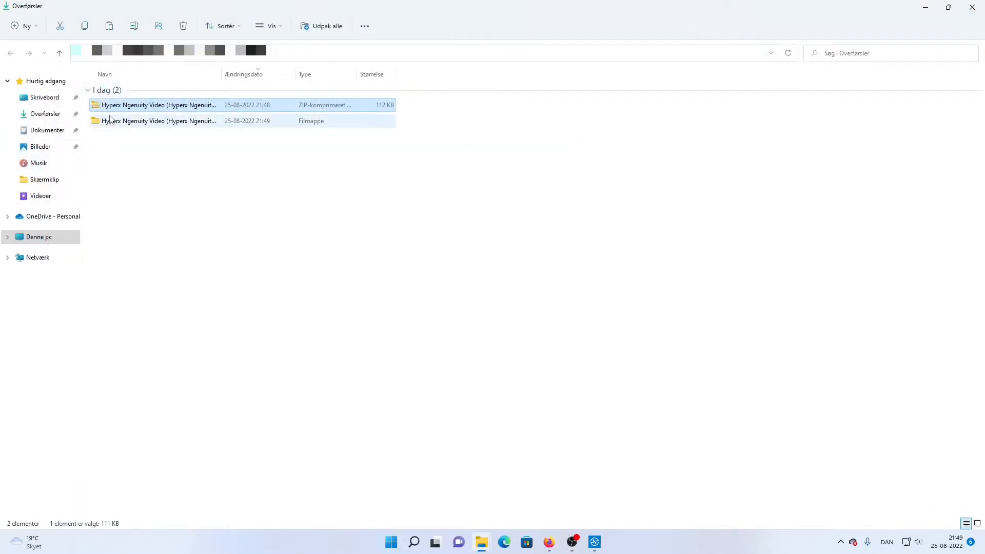
double_click(160, 121)
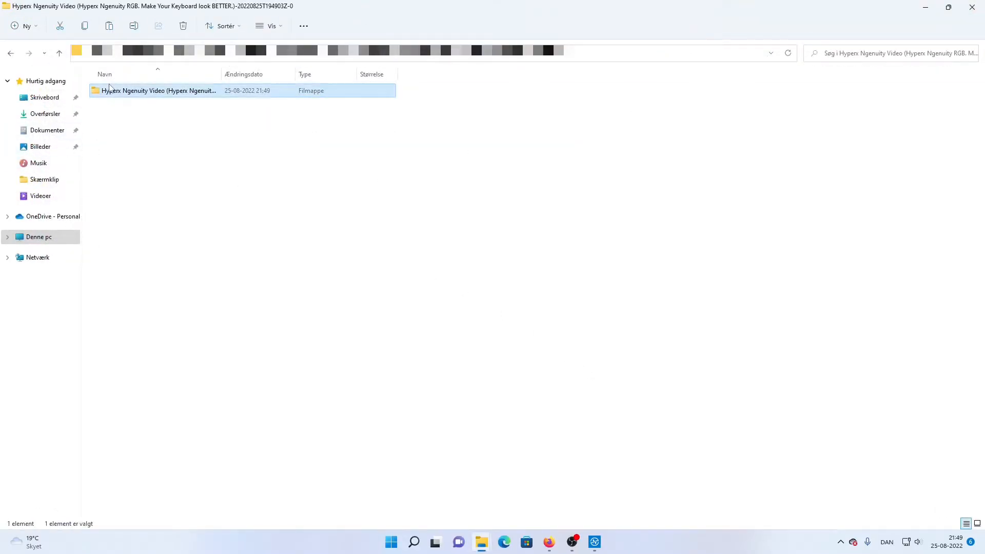
double_click(159, 91)
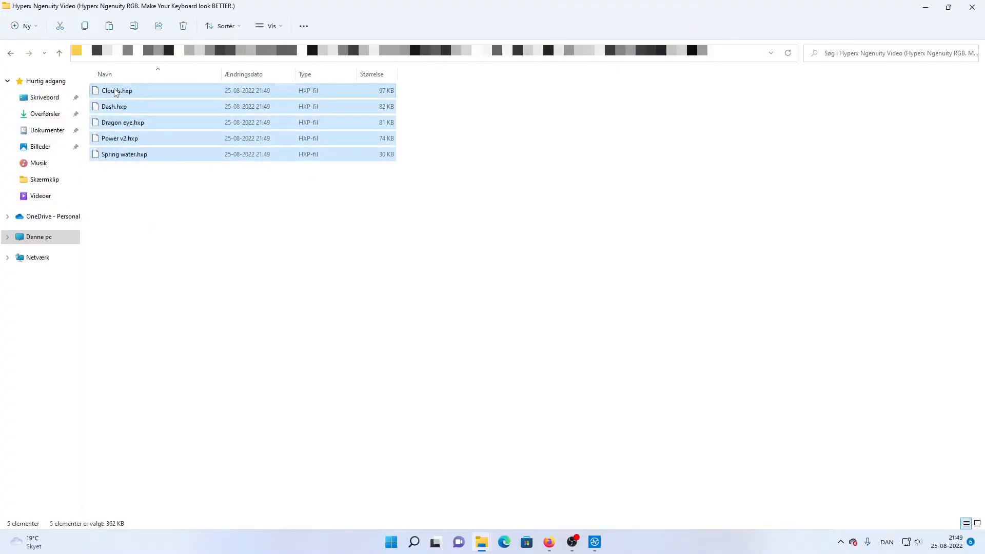
right_click(117, 91)
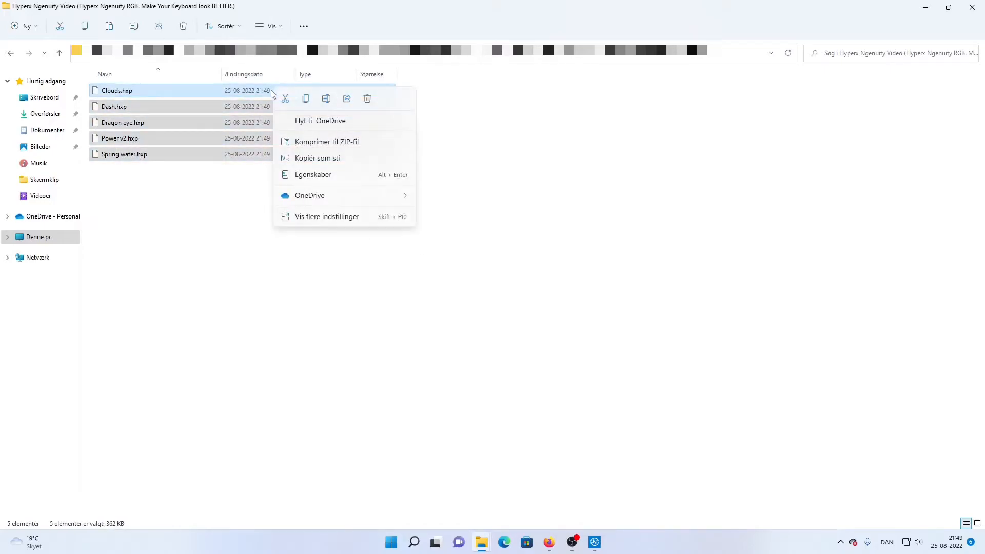
click(39, 130)
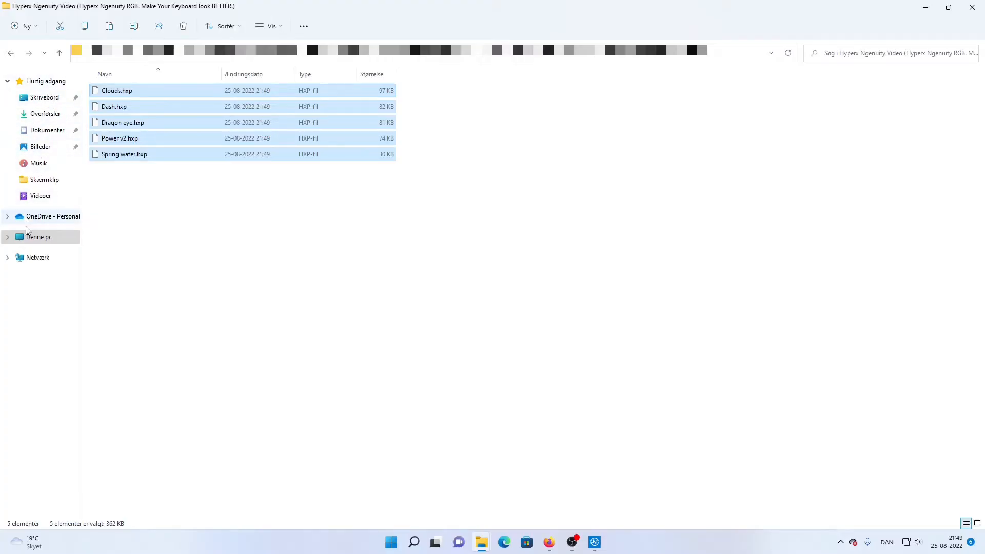
click(39, 237)
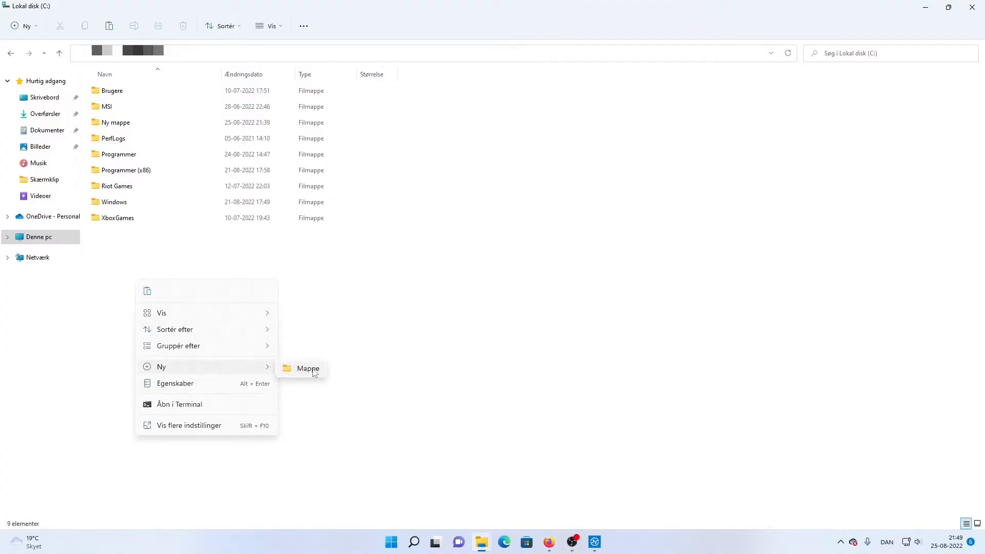
Step: Create a folder named Ngenuity on the C: drive and open it
click(308, 368)
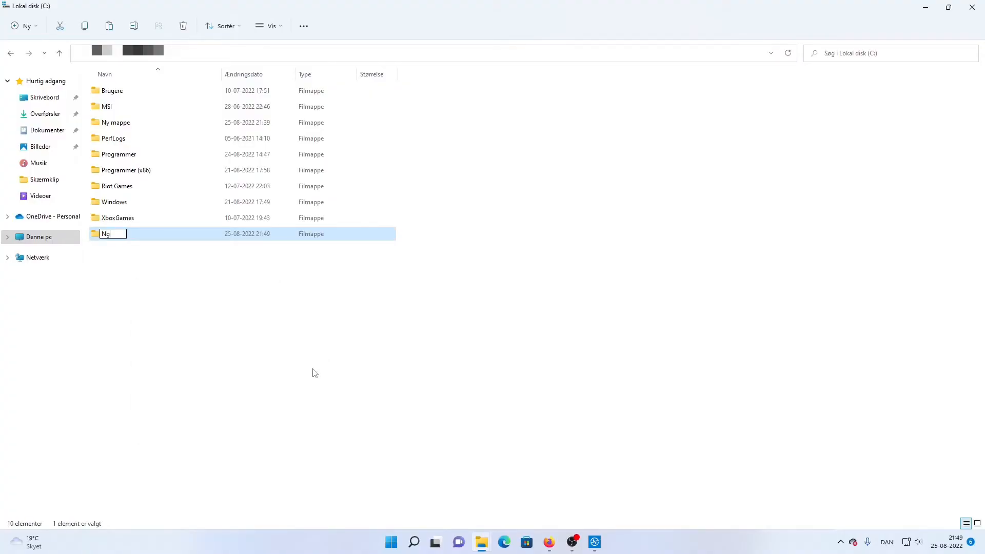
text(genuity)
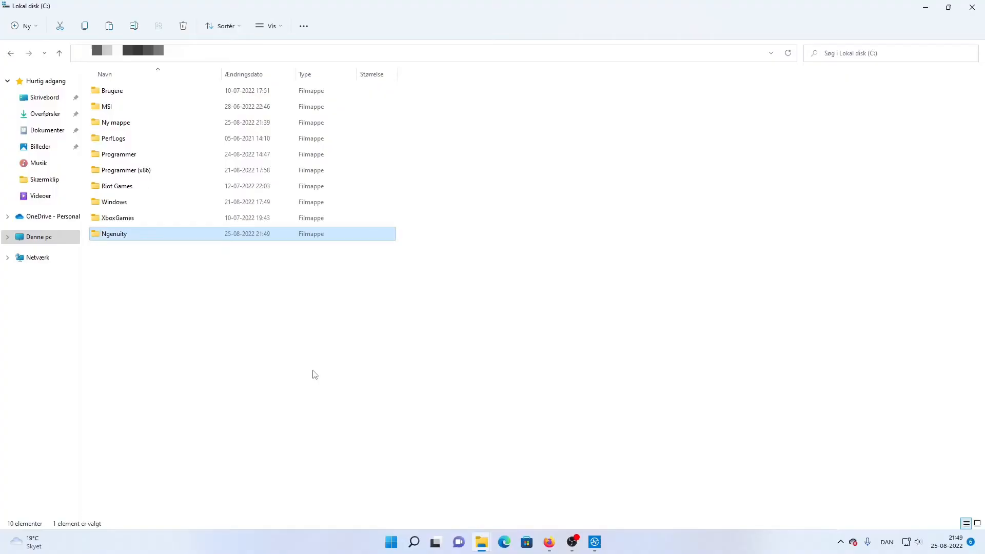
double_click(114, 233)
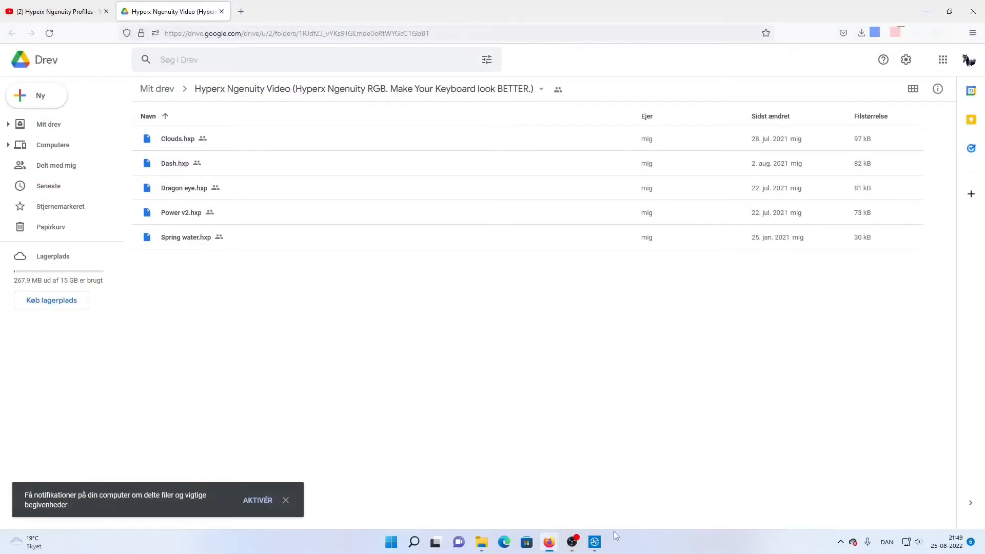
Step: Return to NGENUITY's keyboard presets and choose Import from the Add options
click(593, 542)
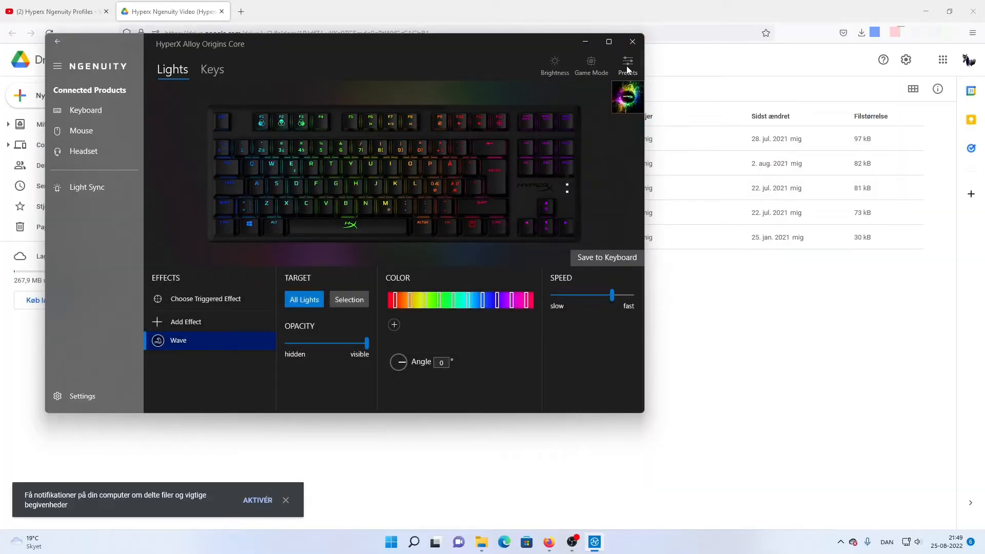
click(626, 65)
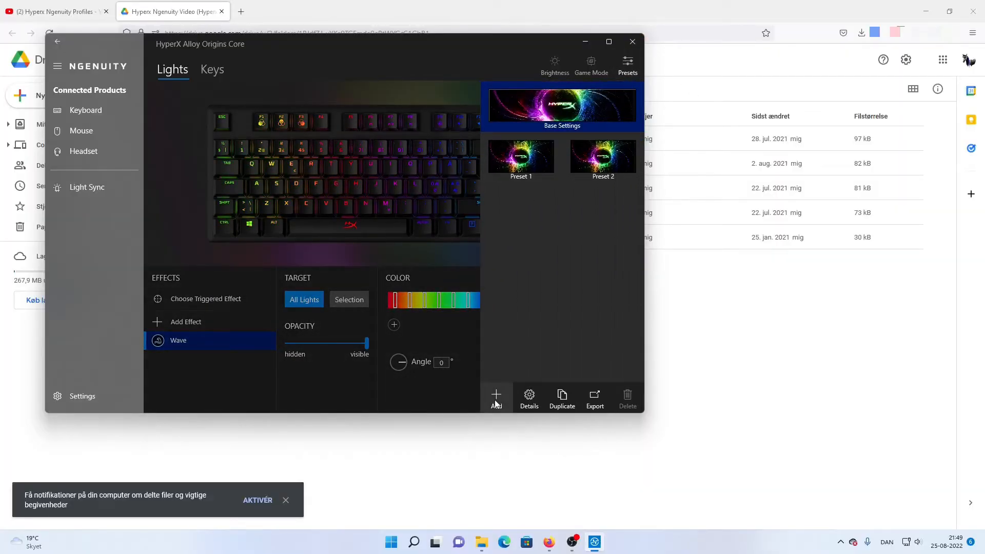
click(496, 398)
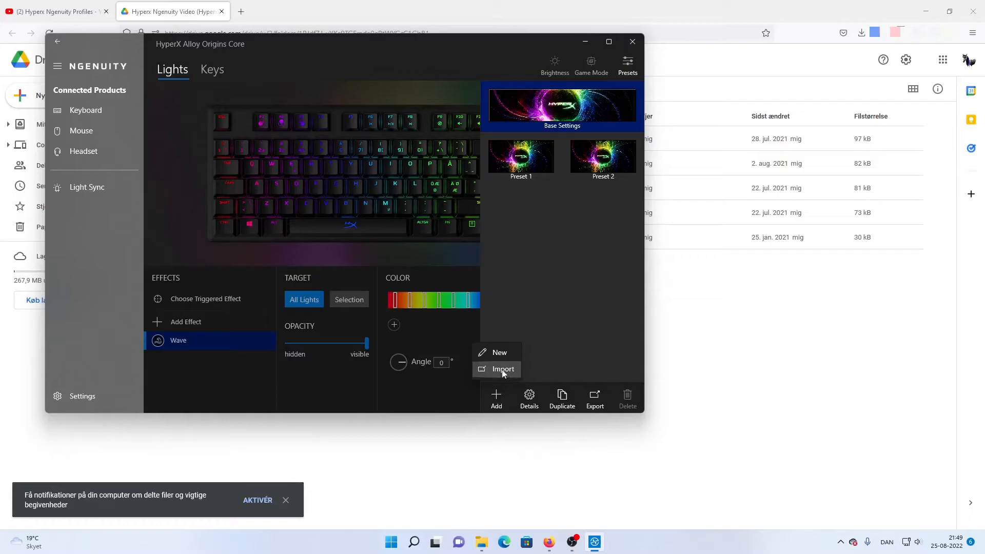
click(502, 369)
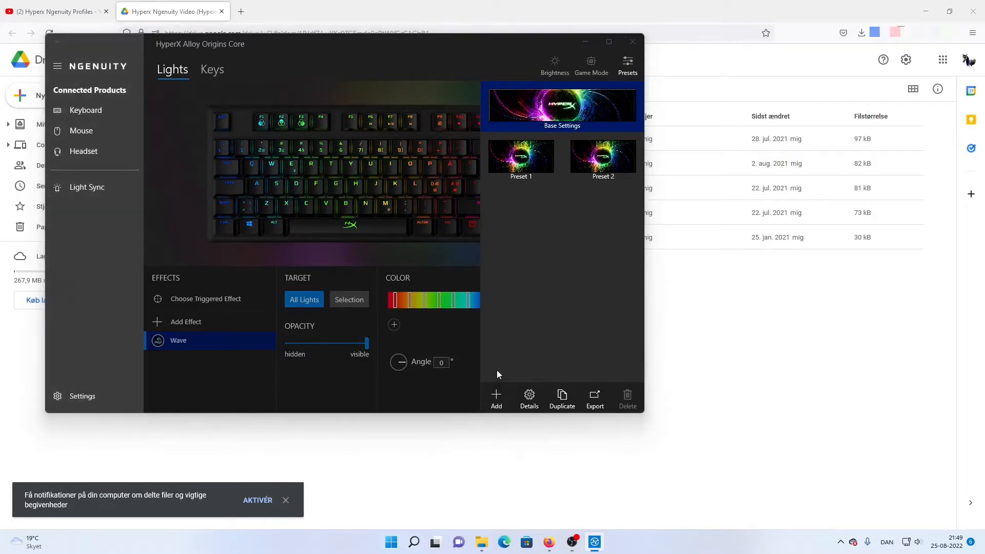
Step: Import Dash.hxp from C:\Ngenuity so the Dash preset appears
click(497, 399)
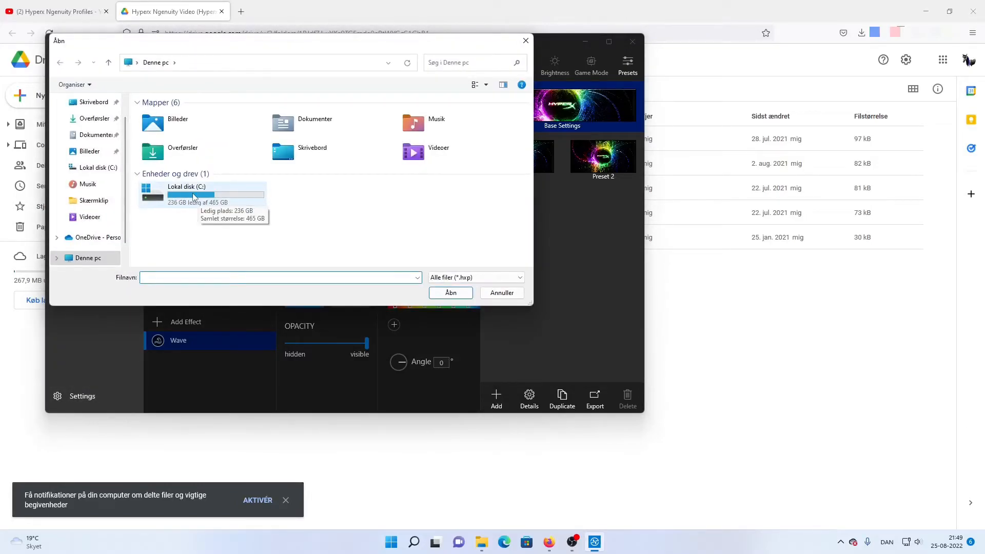
double_click(185, 193)
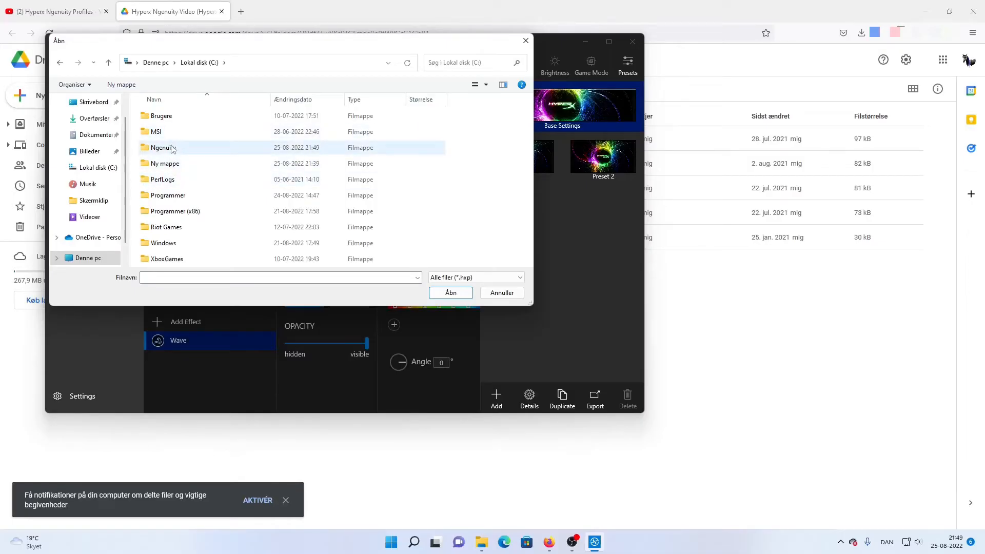
double_click(163, 148)
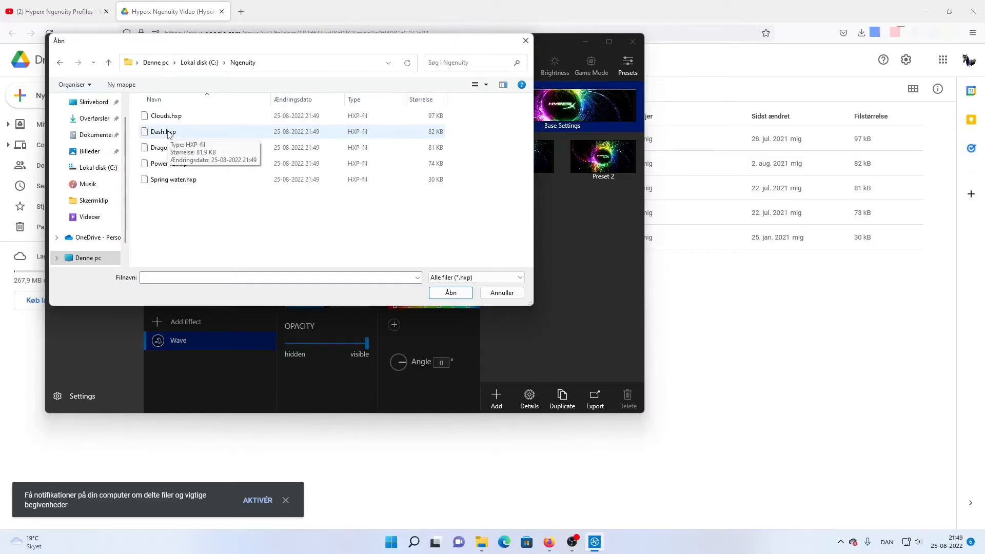
click(450, 293)
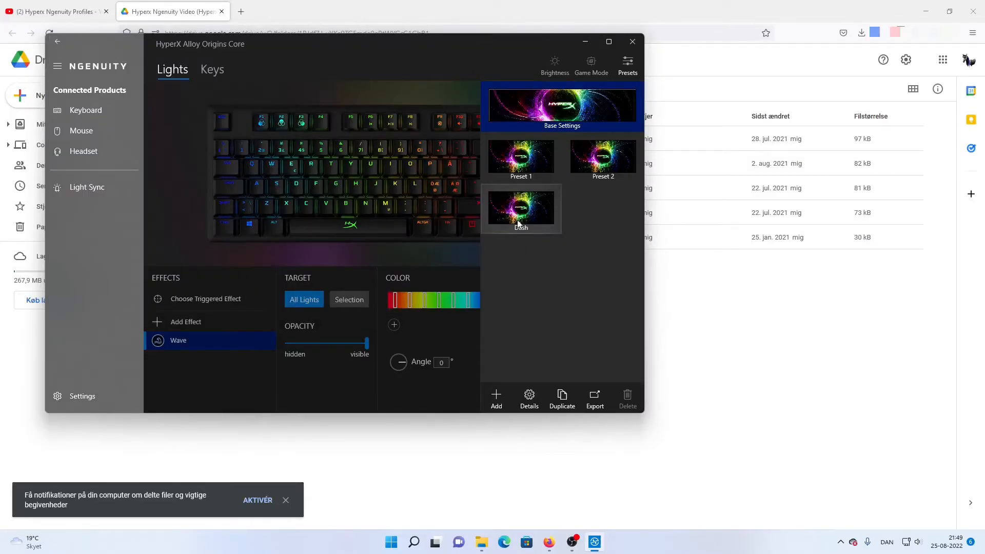
Step: Apply the Dash preset to the keyboard and select its Fade effect
click(520, 208)
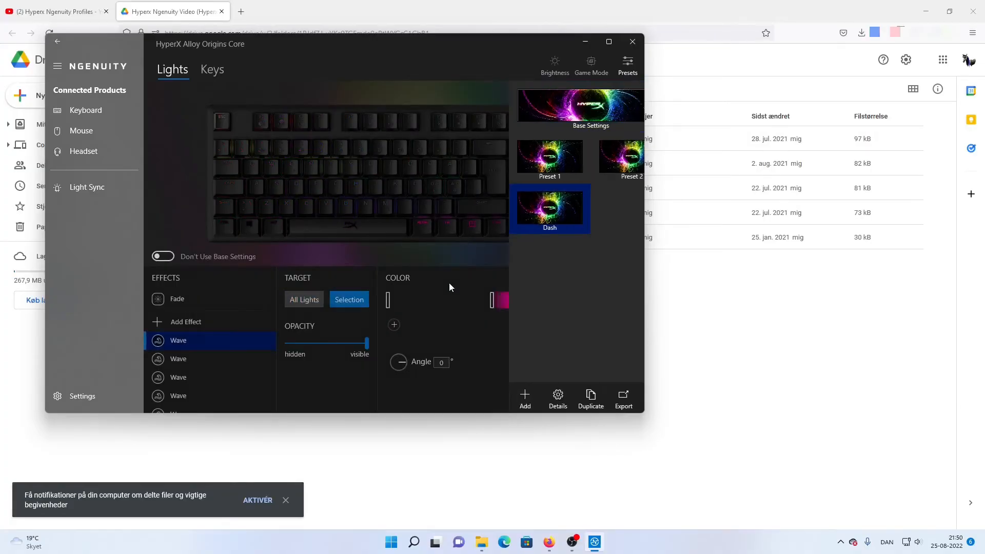
click(177, 299)
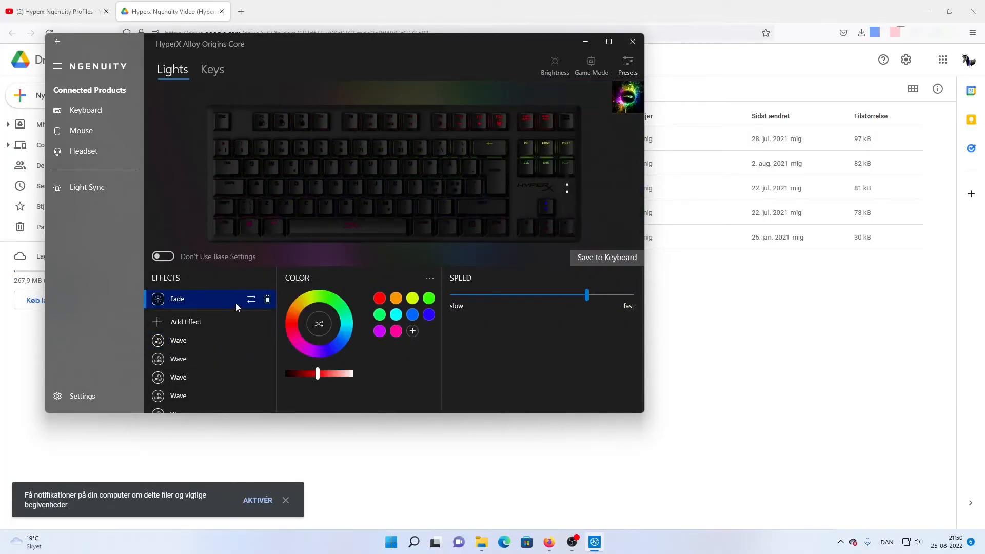